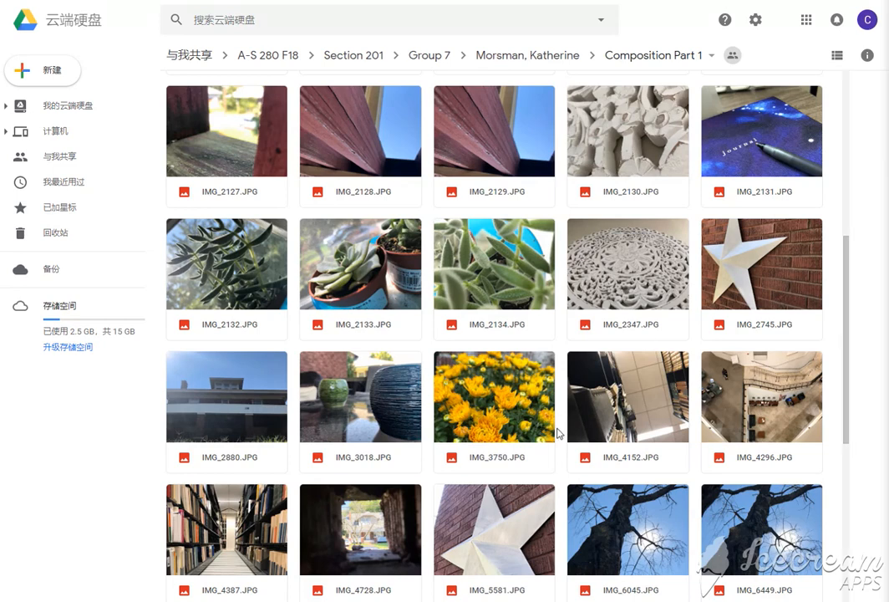
mouse_move(224, 192)
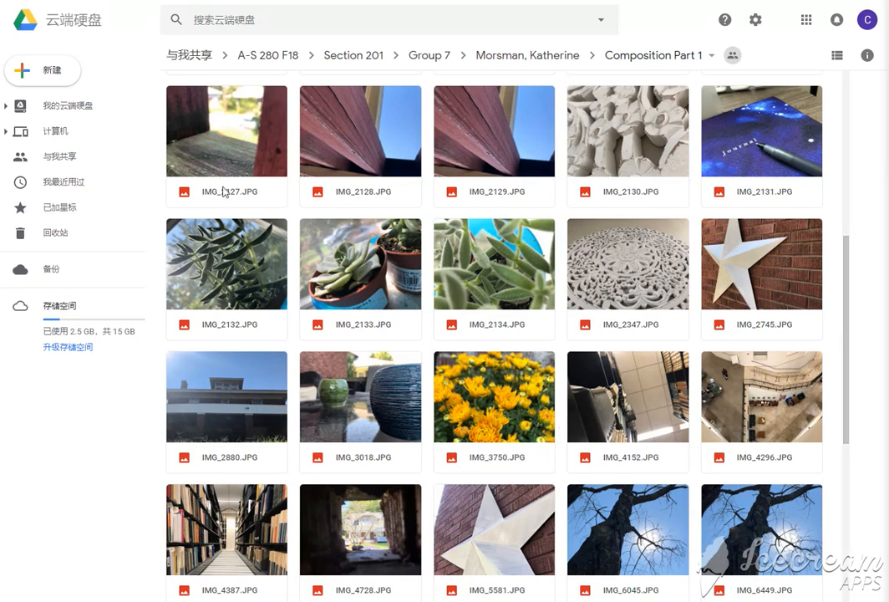
mouse_move(340, 132)
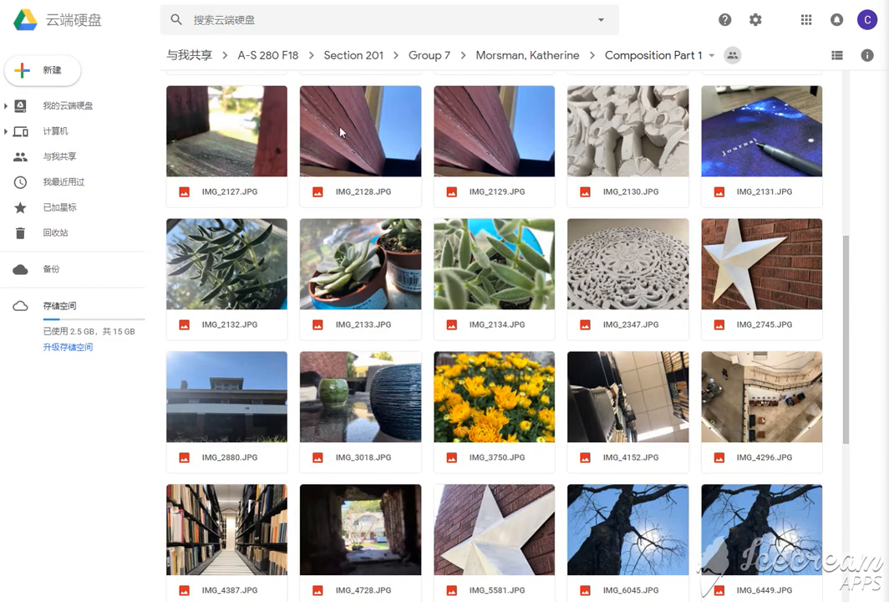
Browse the shared folder's photo grid, scrolling through the composition images
click(227, 130)
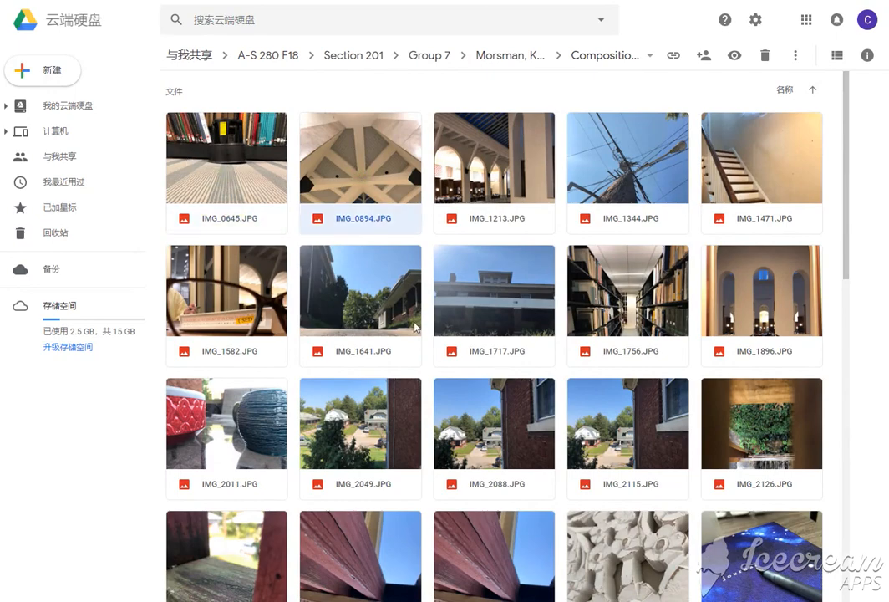
scroll(down, 3)
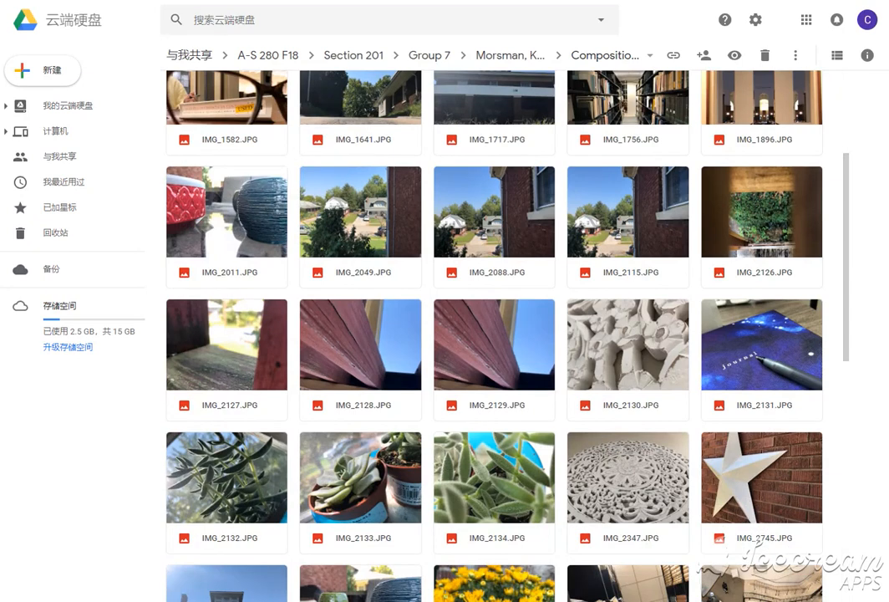
mouse_move(607, 307)
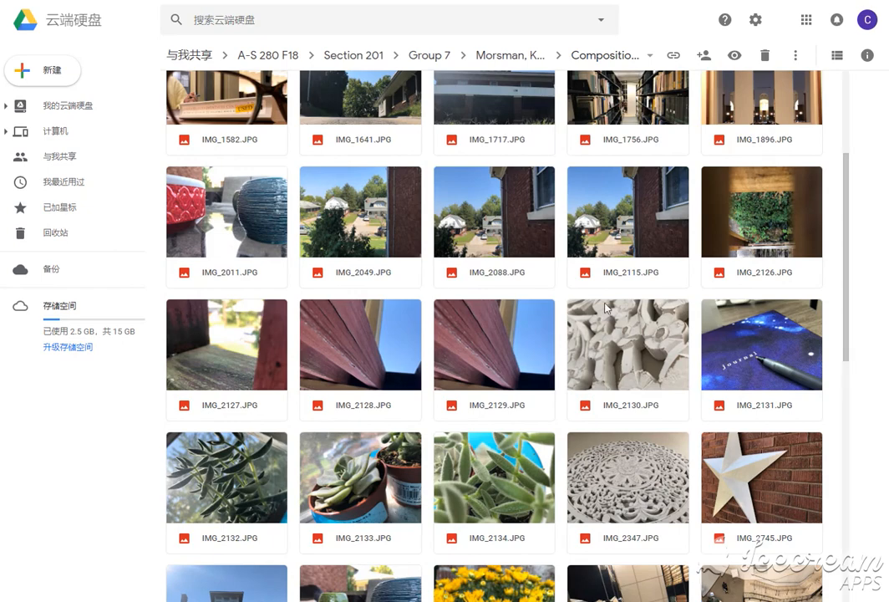
scroll(up, 3)
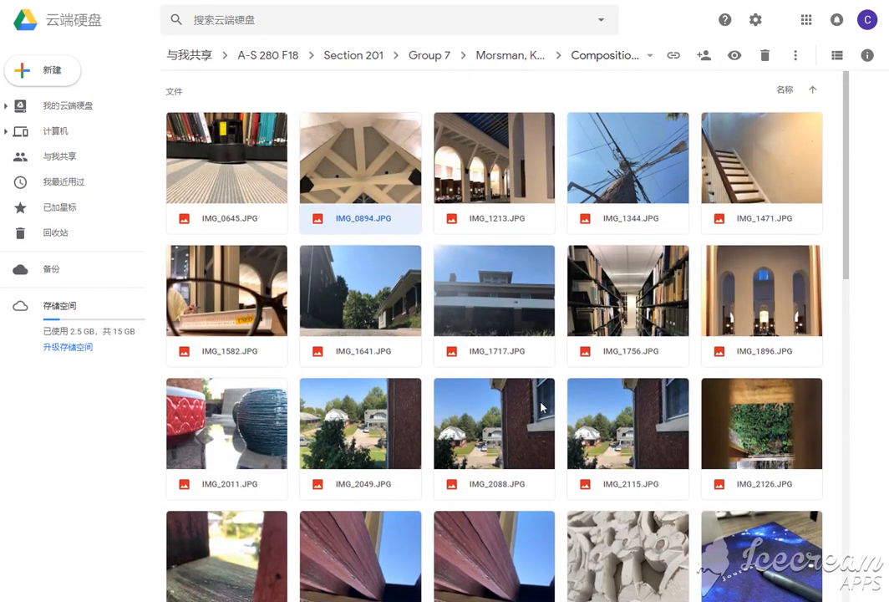
mouse_move(550, 417)
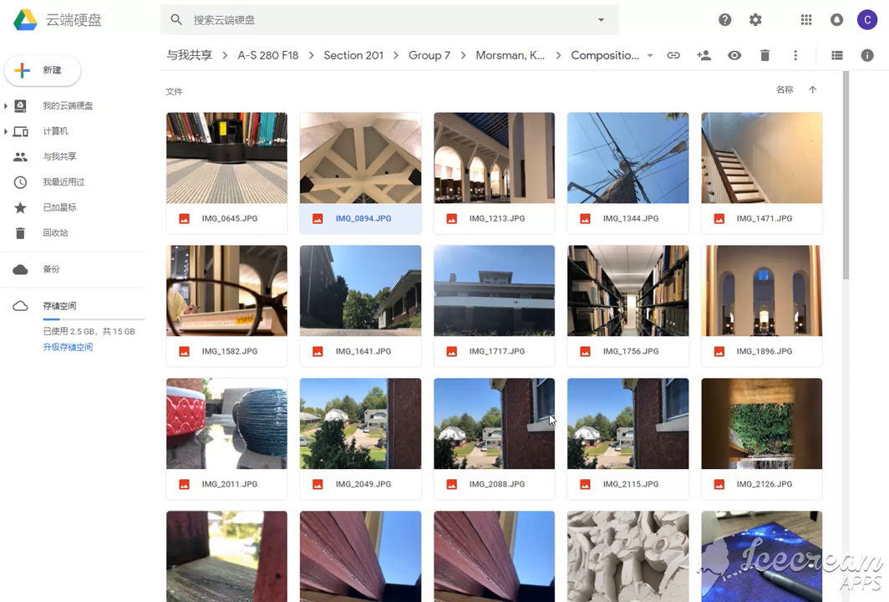
mouse_move(251, 161)
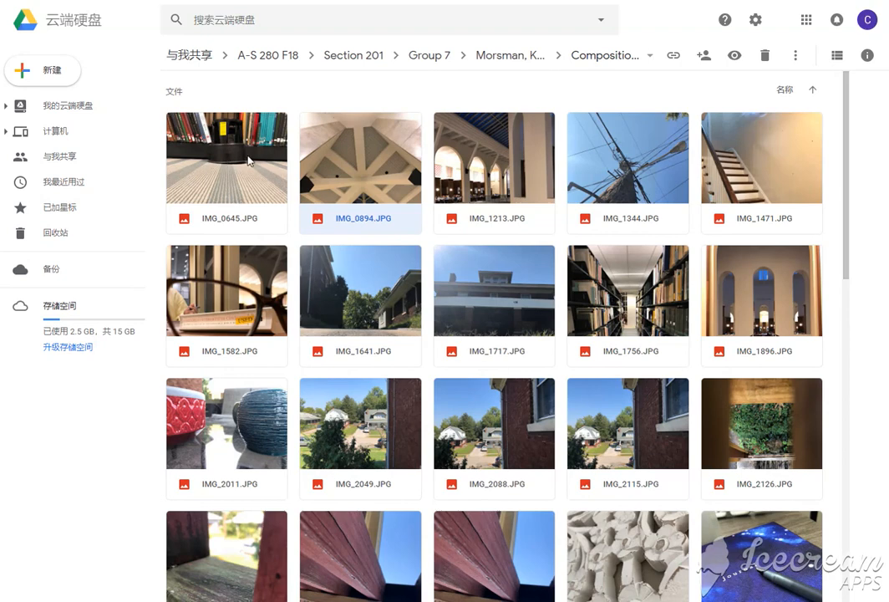
mouse_move(299, 165)
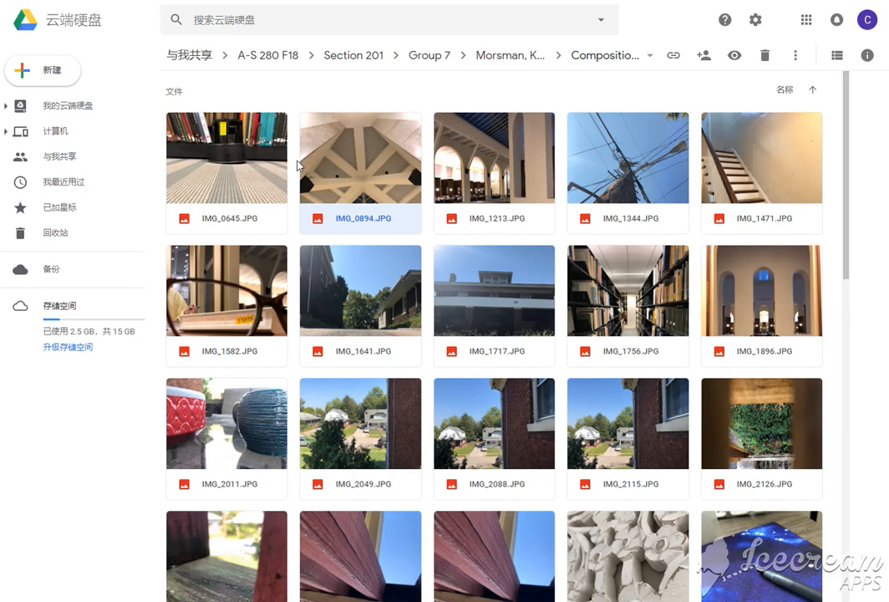
mouse_move(257, 218)
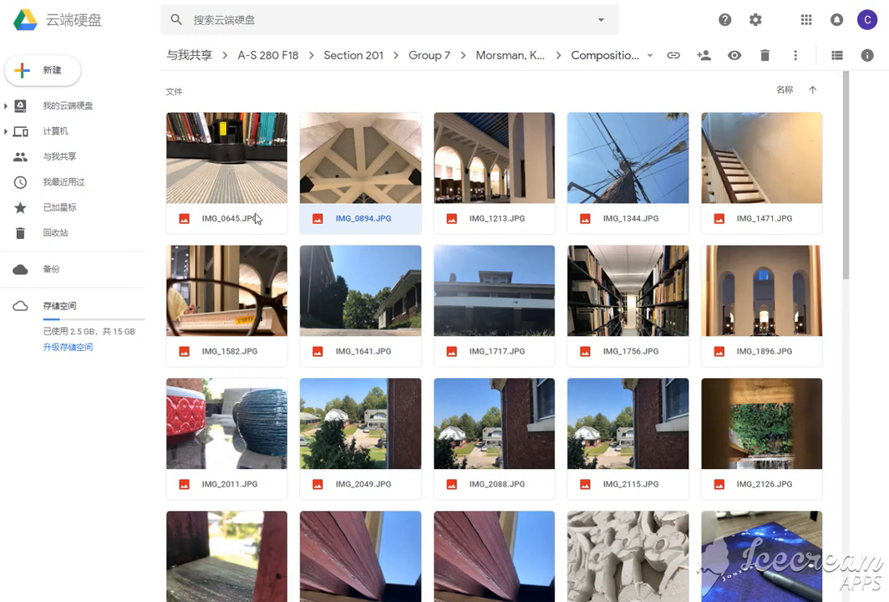
mouse_move(289, 231)
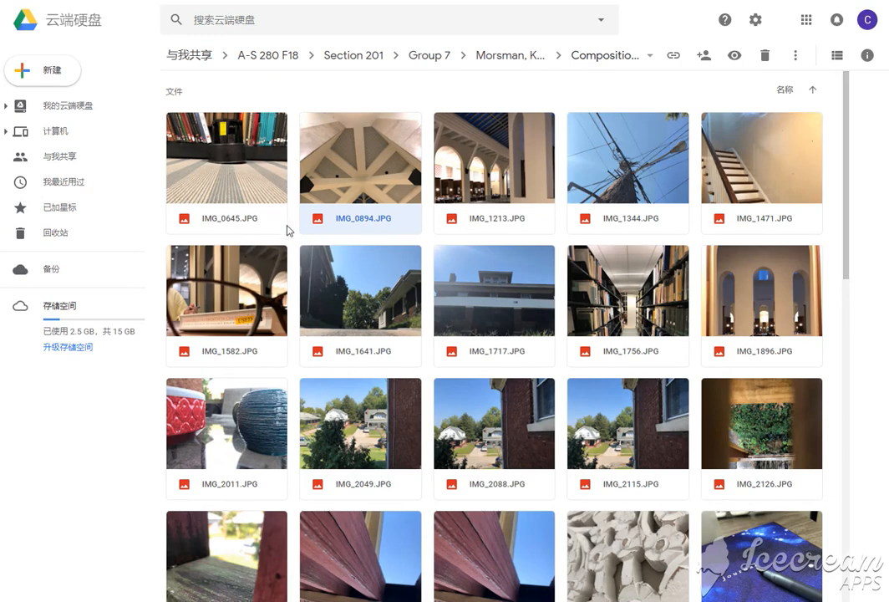
mouse_move(397, 262)
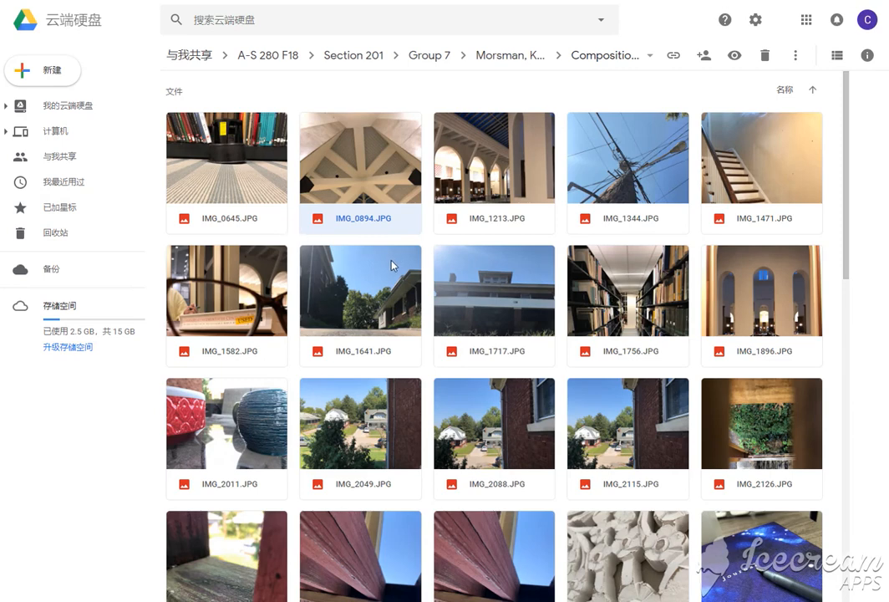
mouse_move(533, 398)
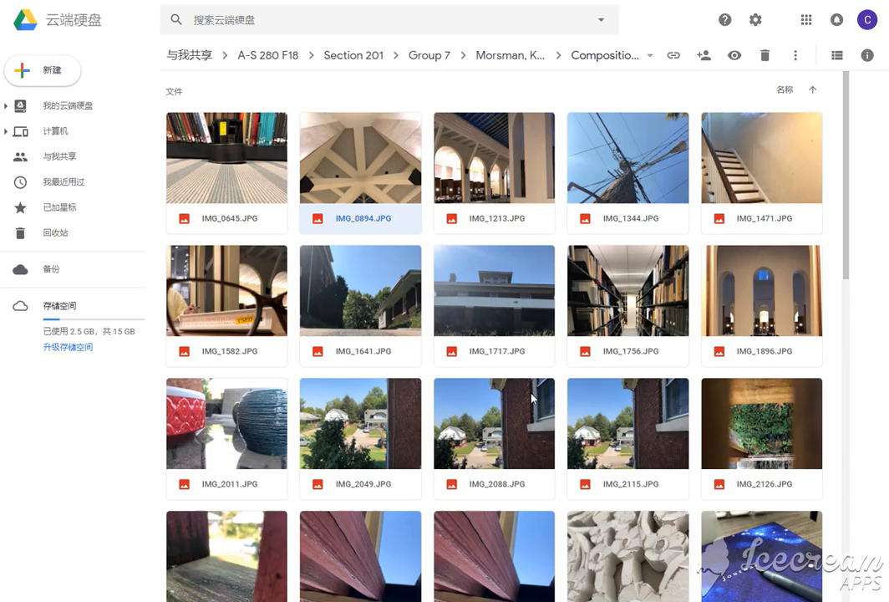
scroll(down, 3)
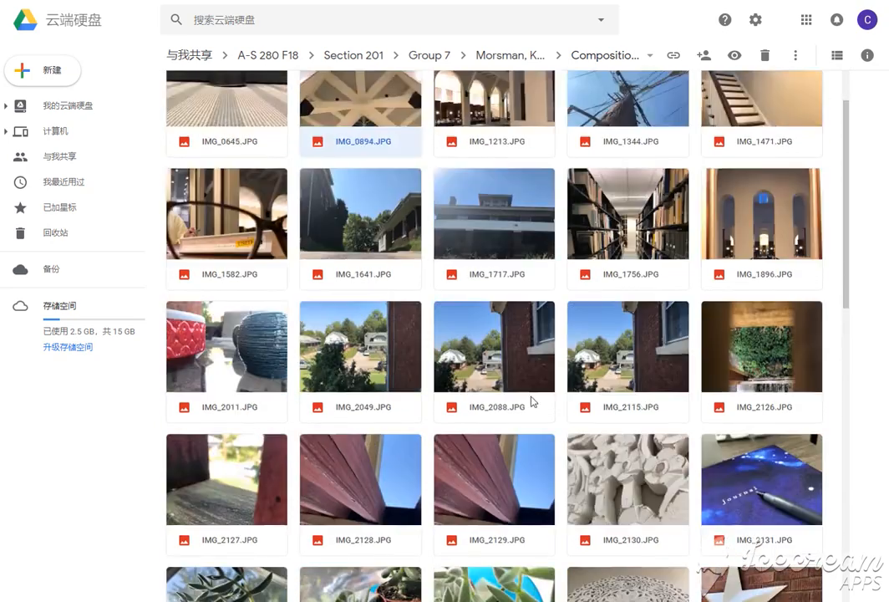
scroll(up, 3)
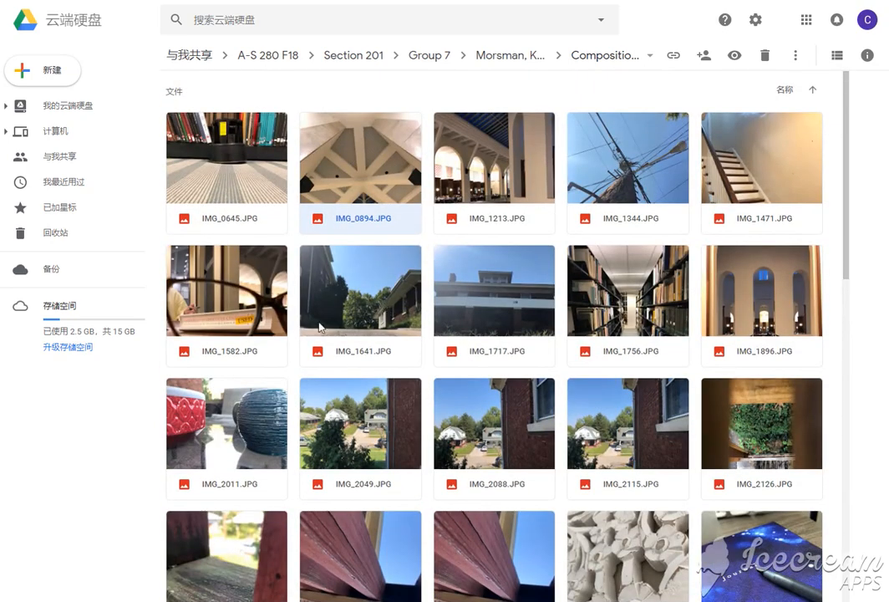
mouse_move(379, 252)
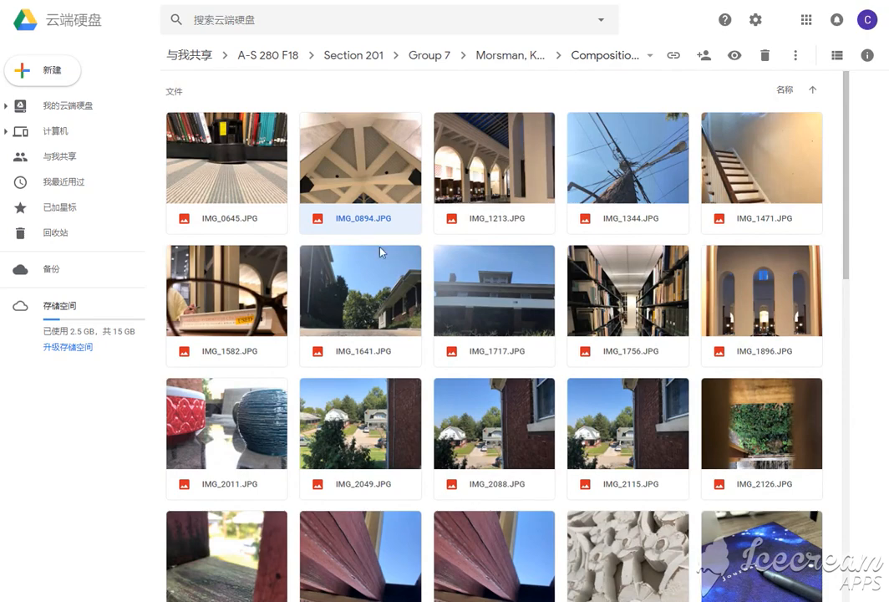
mouse_move(394, 386)
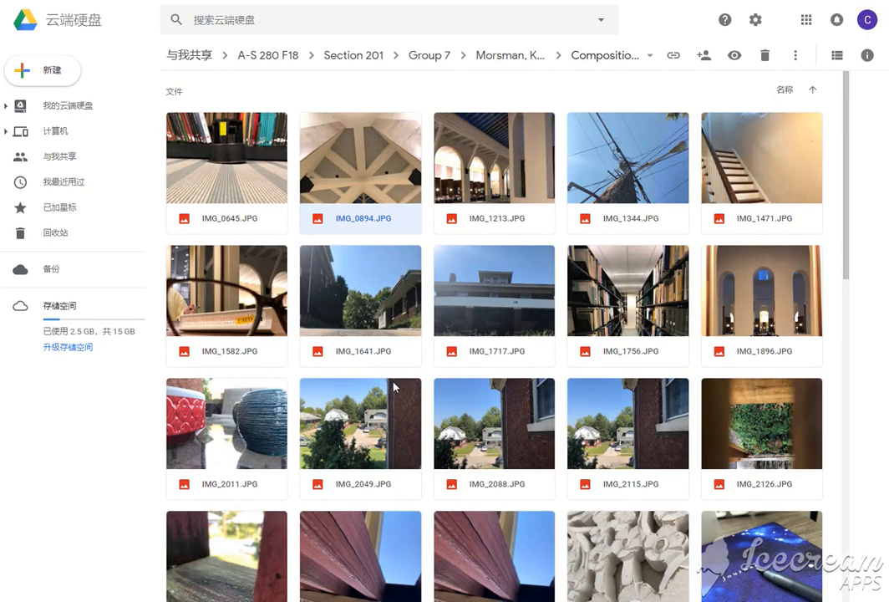
scroll(down, 3)
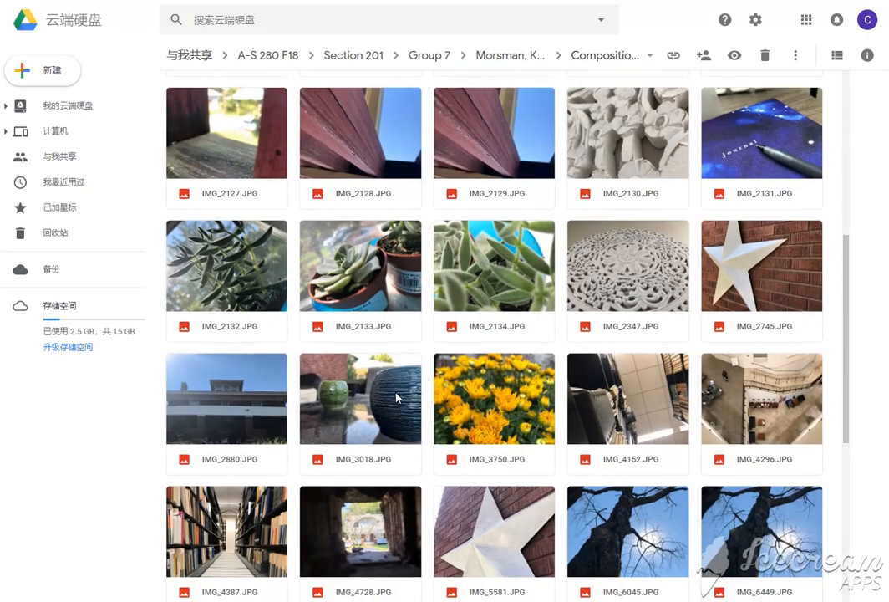
scroll(down, 3)
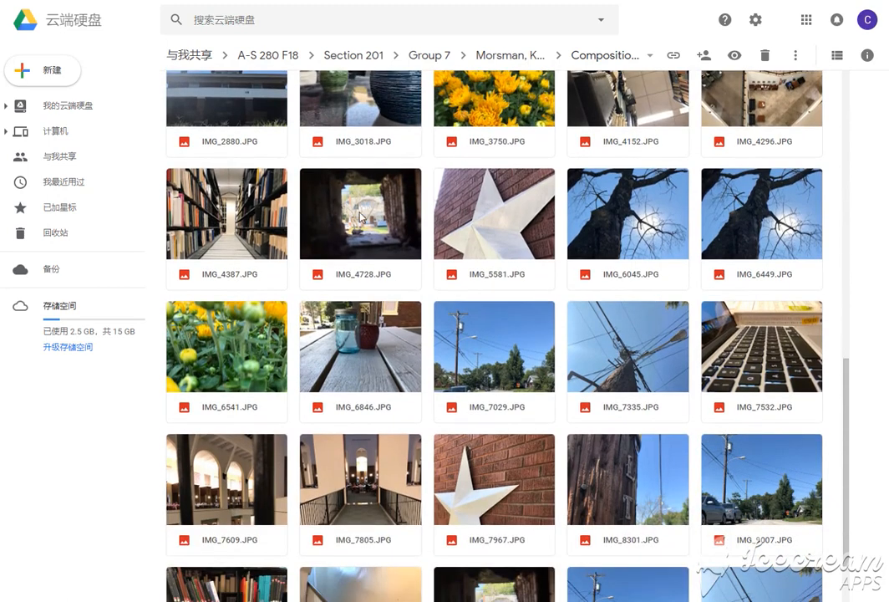
mouse_move(394, 186)
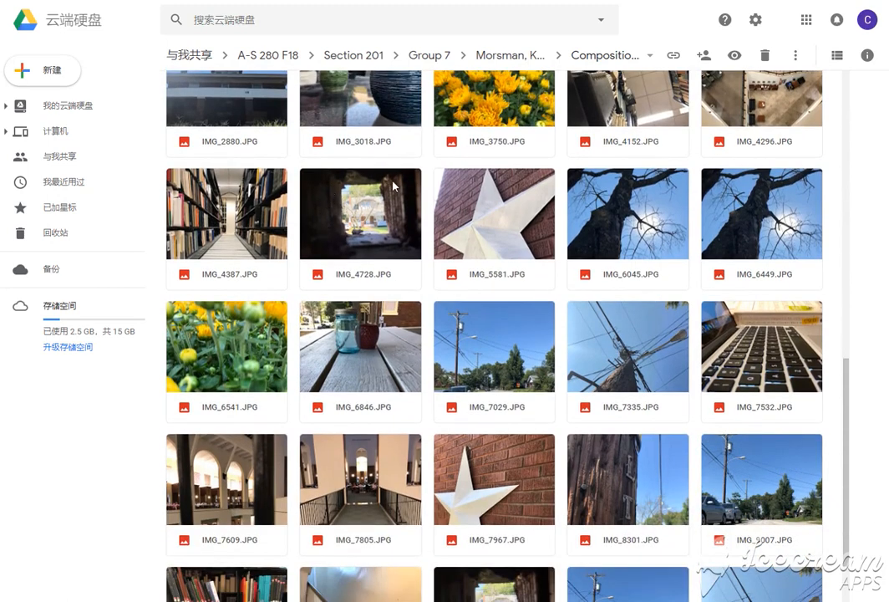
mouse_move(372, 181)
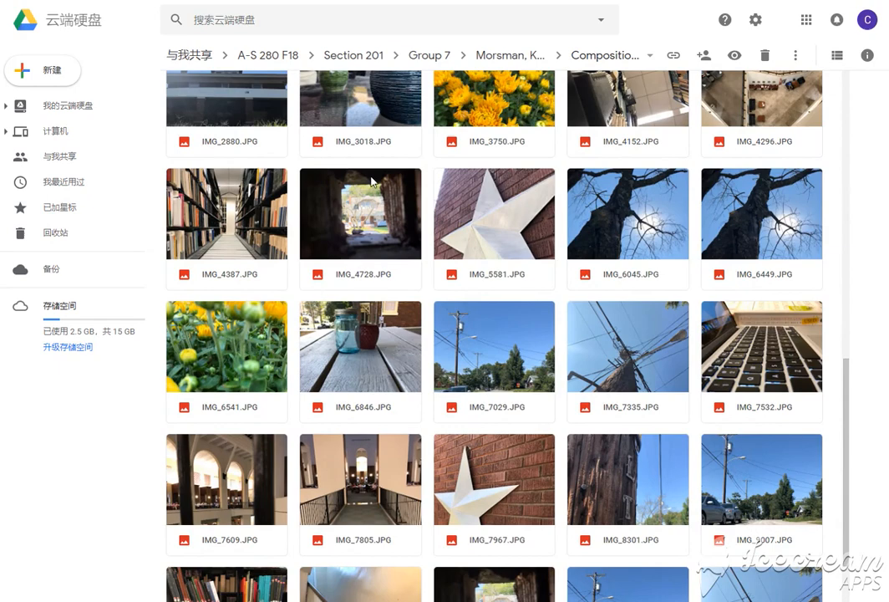
mouse_move(389, 218)
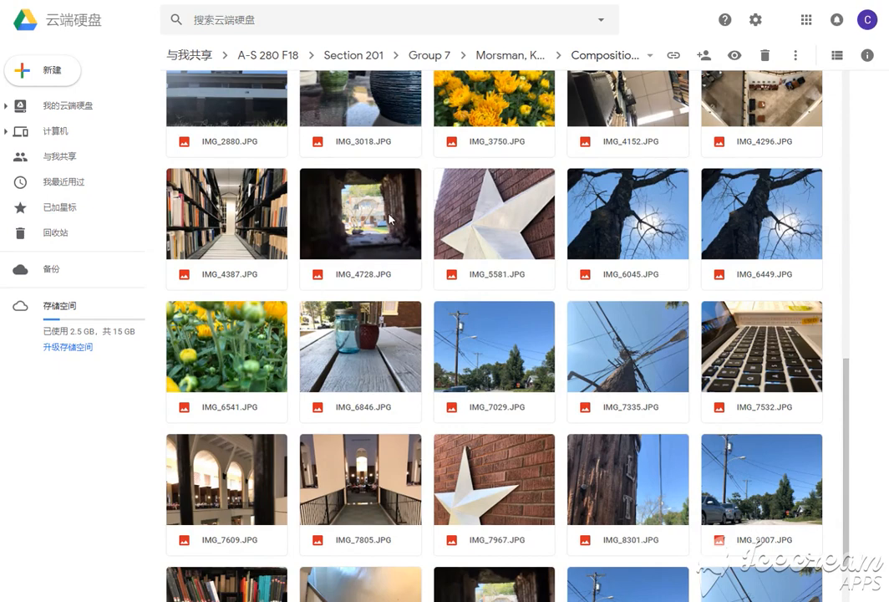
scroll(down, 3)
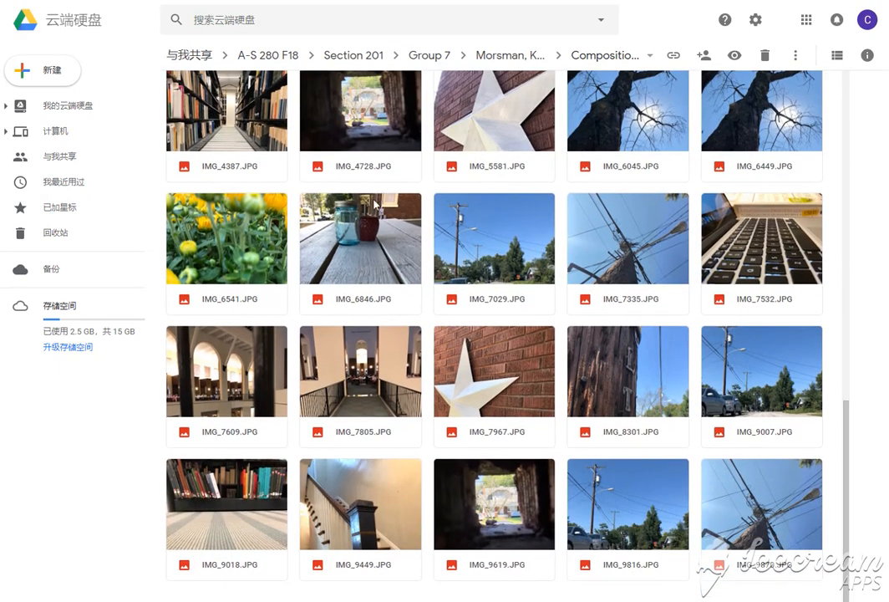
mouse_move(537, 531)
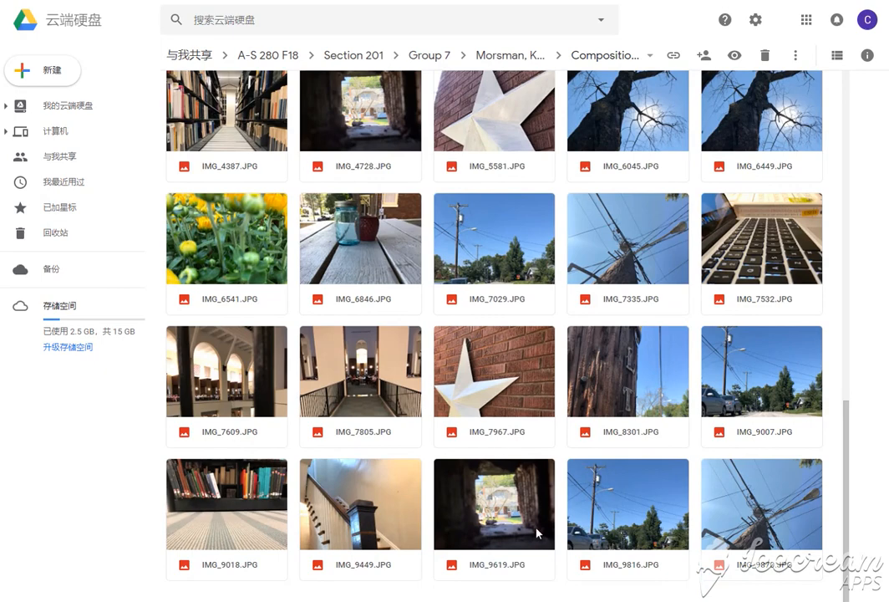
mouse_move(512, 532)
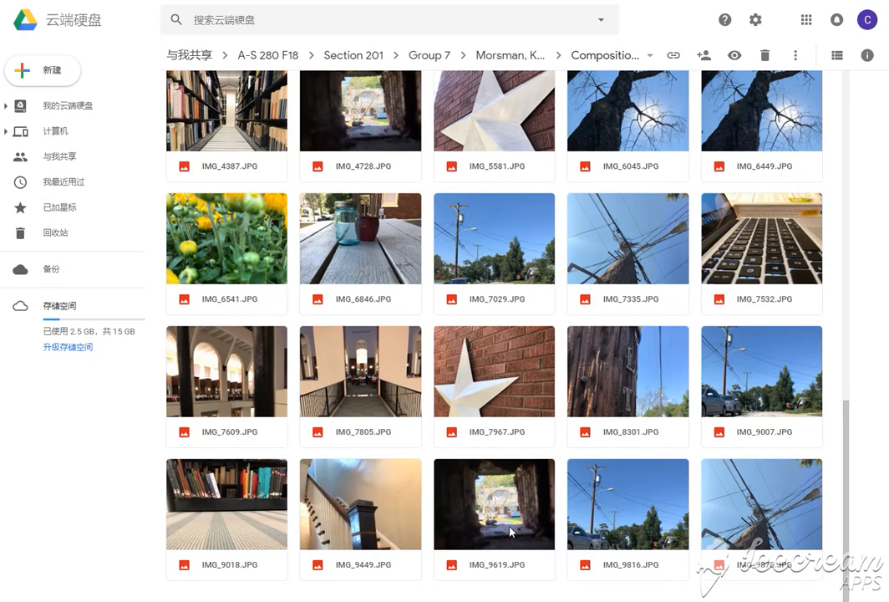
Scroll back up and preview IMG_2347.JPG, the carved white medallion, twice
scroll(up, 3)
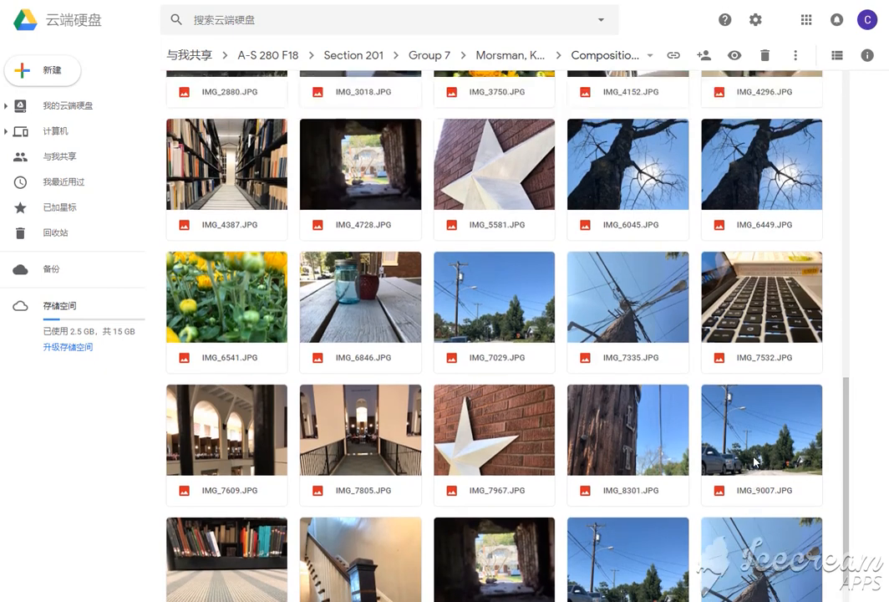
scroll(up, 3)
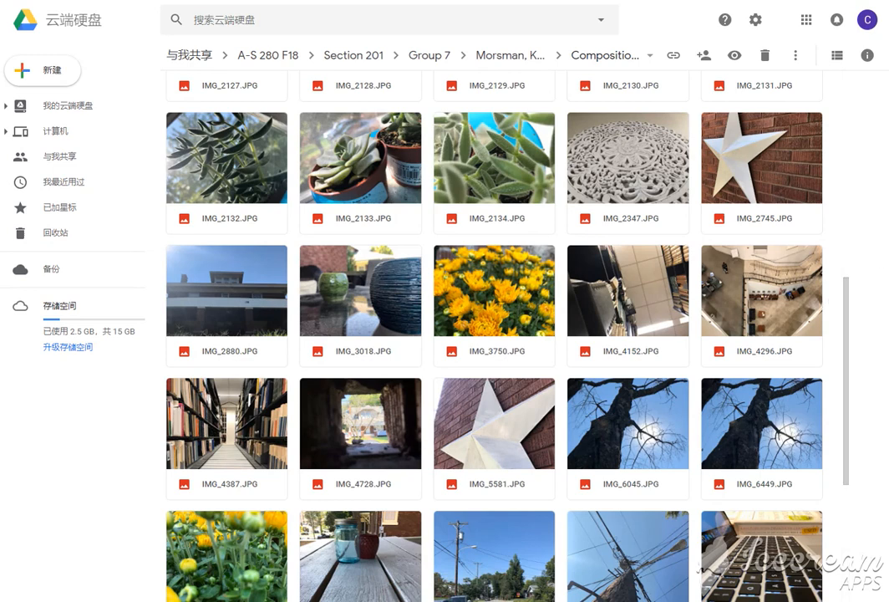
mouse_move(822, 364)
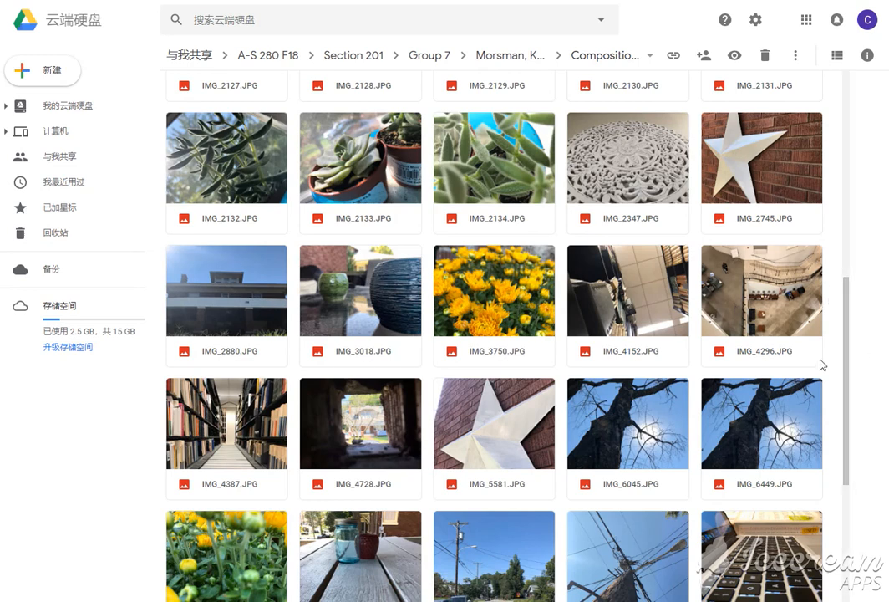
mouse_move(790, 375)
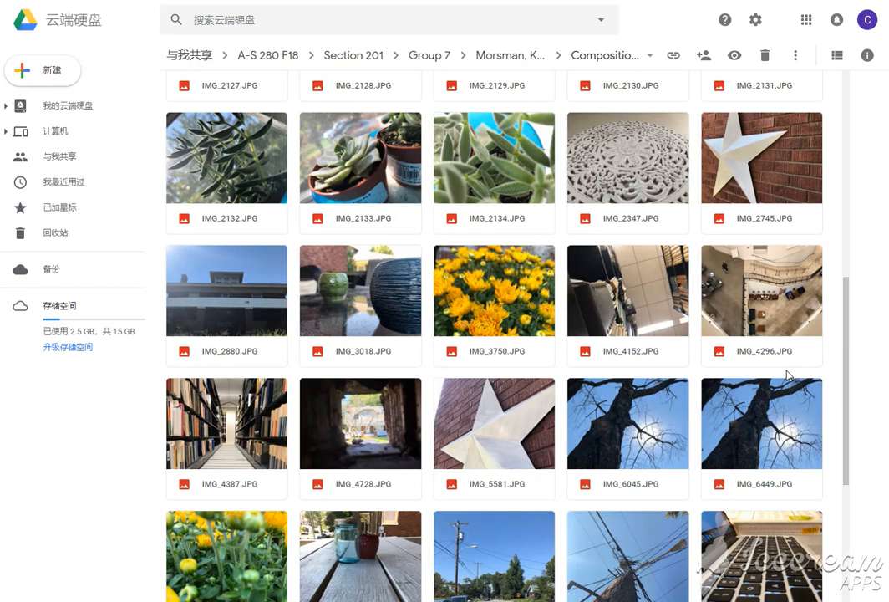
mouse_move(767, 377)
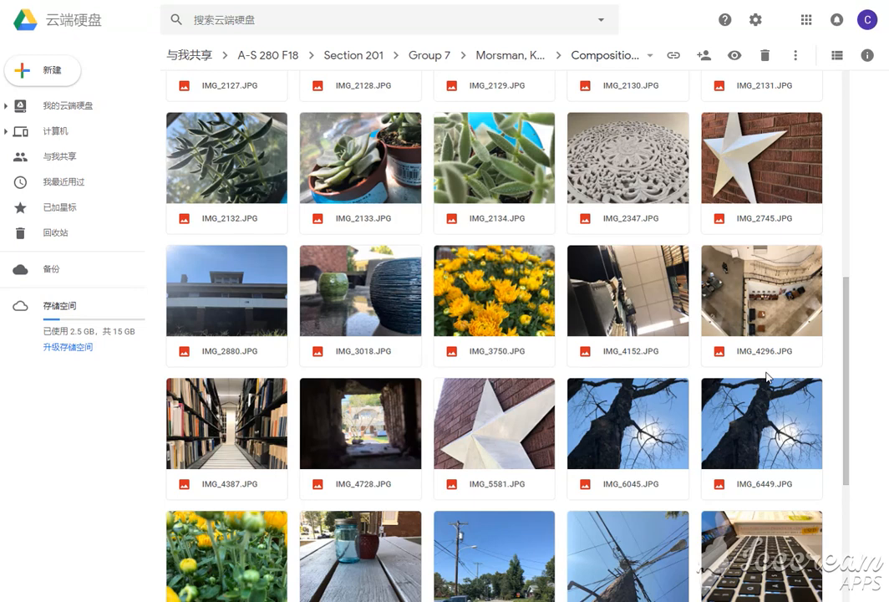
mouse_move(712, 294)
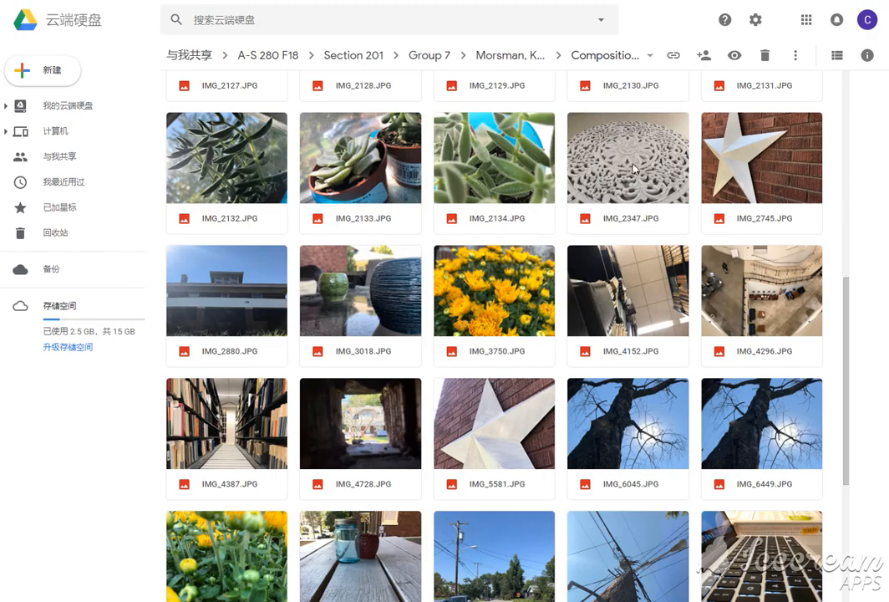
double_click(627, 157)
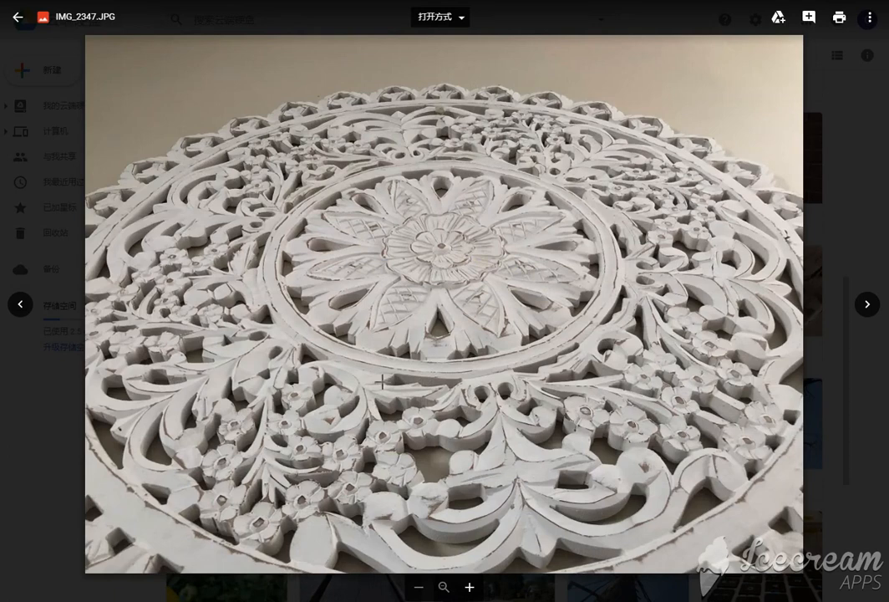
mouse_move(511, 314)
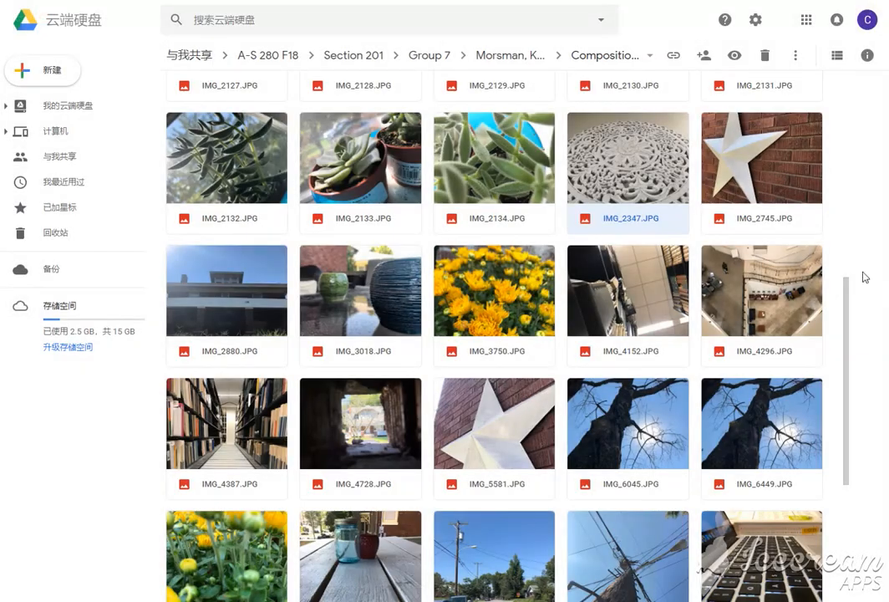
double_click(627, 158)
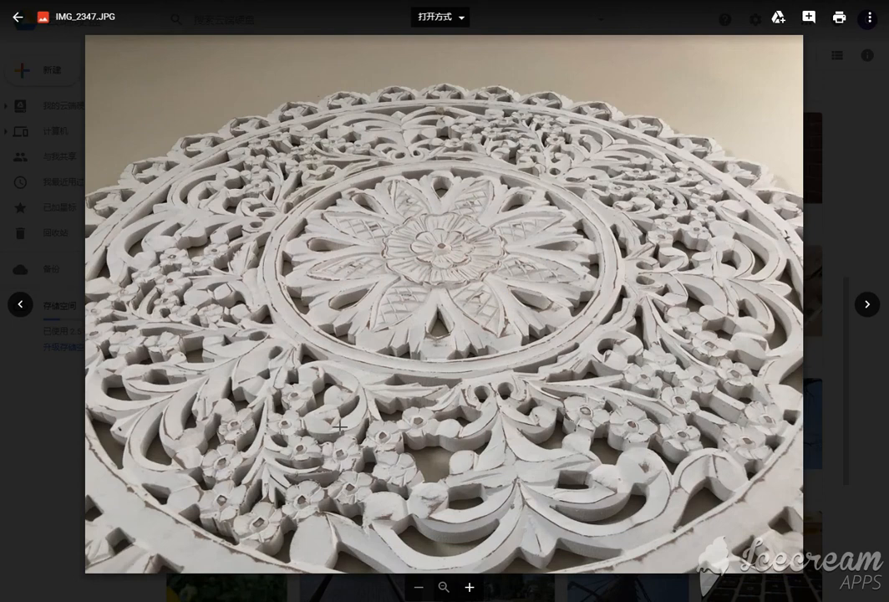
mouse_move(548, 239)
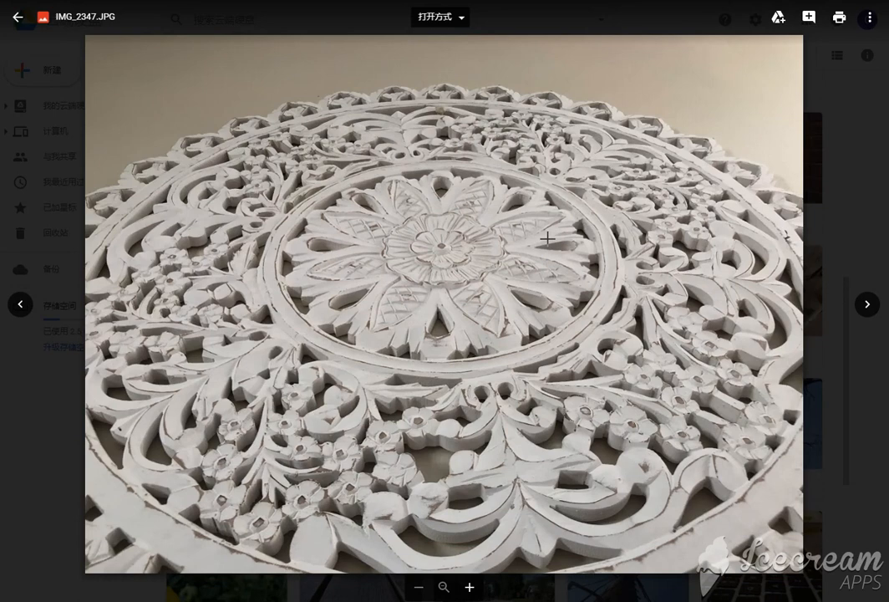
mouse_move(548, 239)
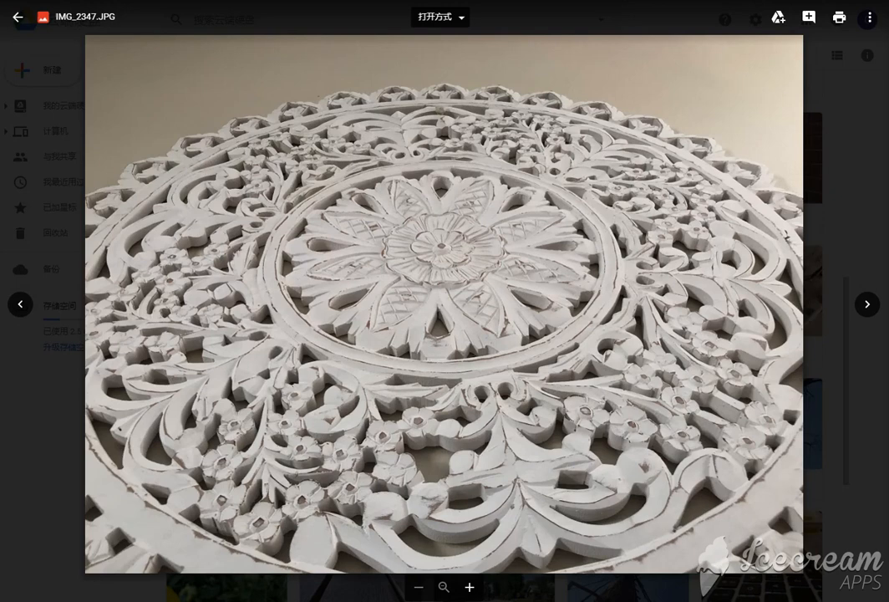
mouse_move(782, 40)
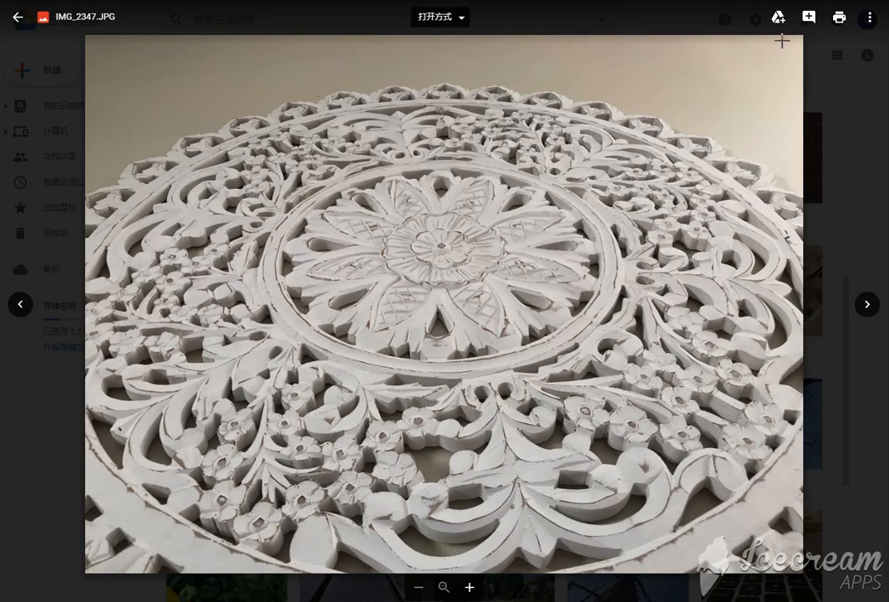
mouse_move(269, 388)
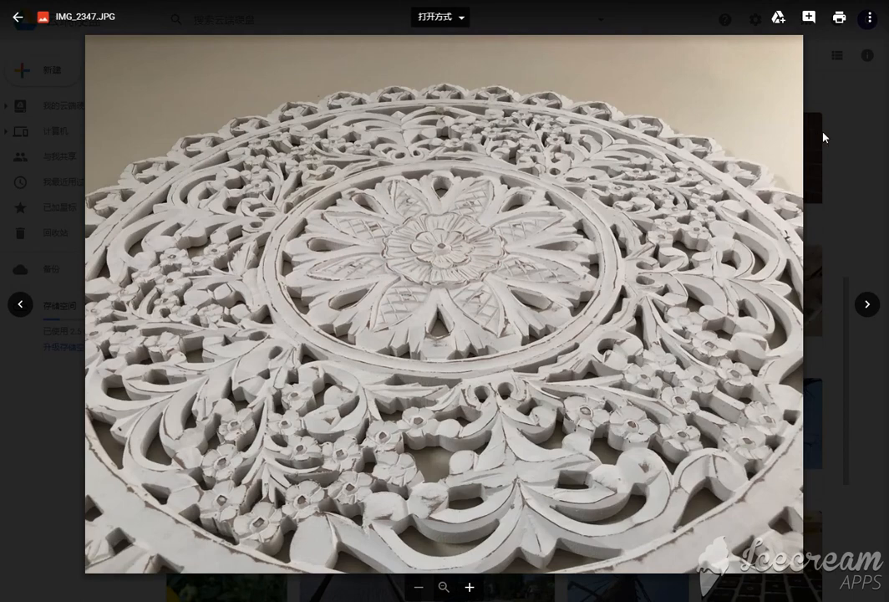
Close the medallion preview and open IMG_4387.JPG, the library bookshelf aisle photo
click(16, 17)
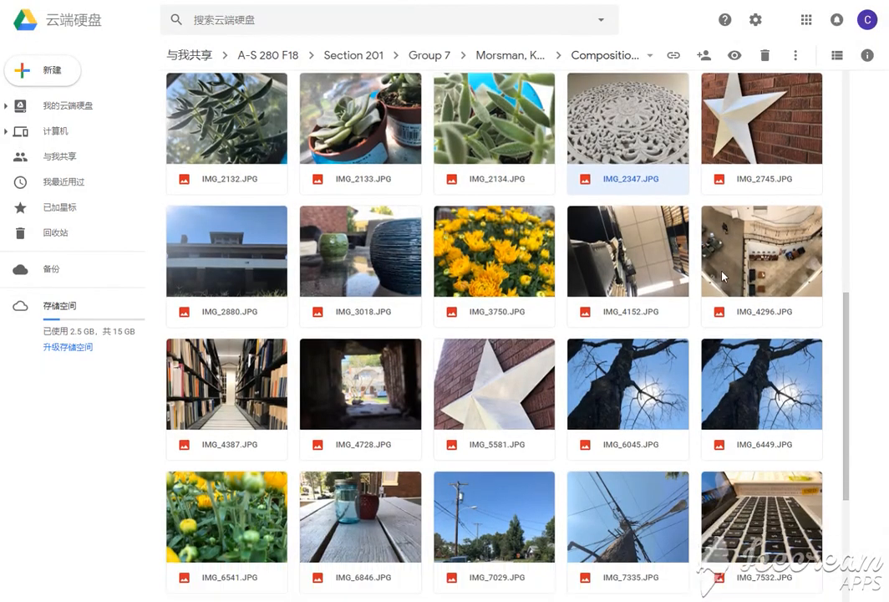
double_click(227, 382)
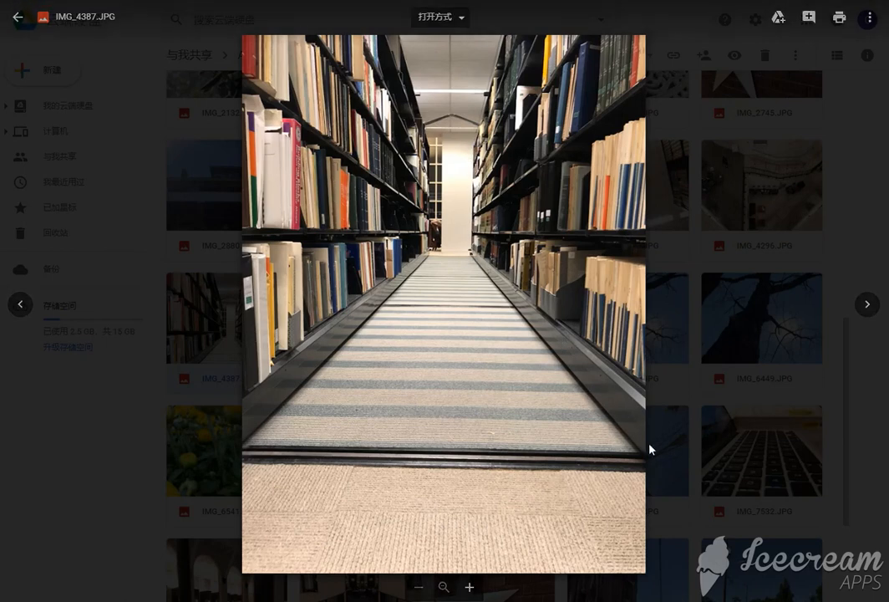
mouse_move(306, 396)
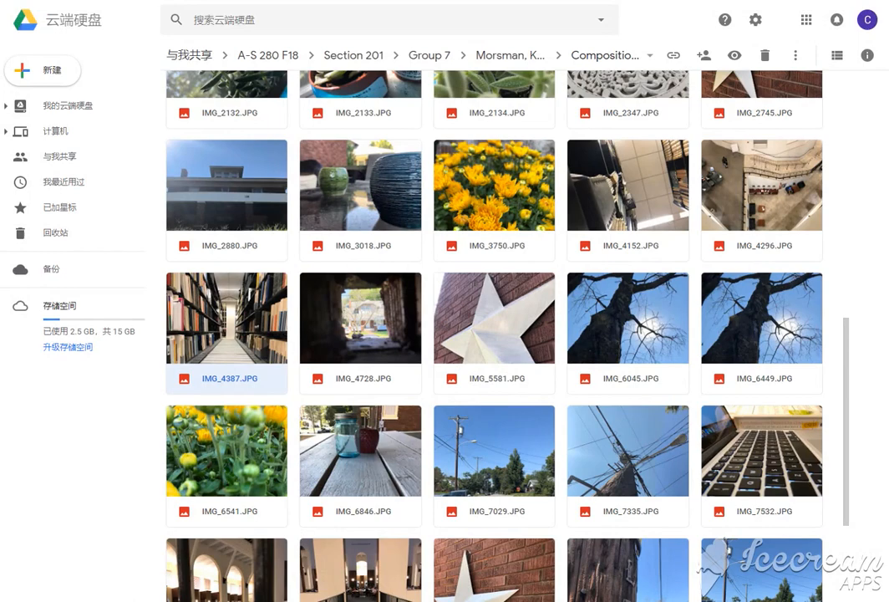
scroll(down, 3)
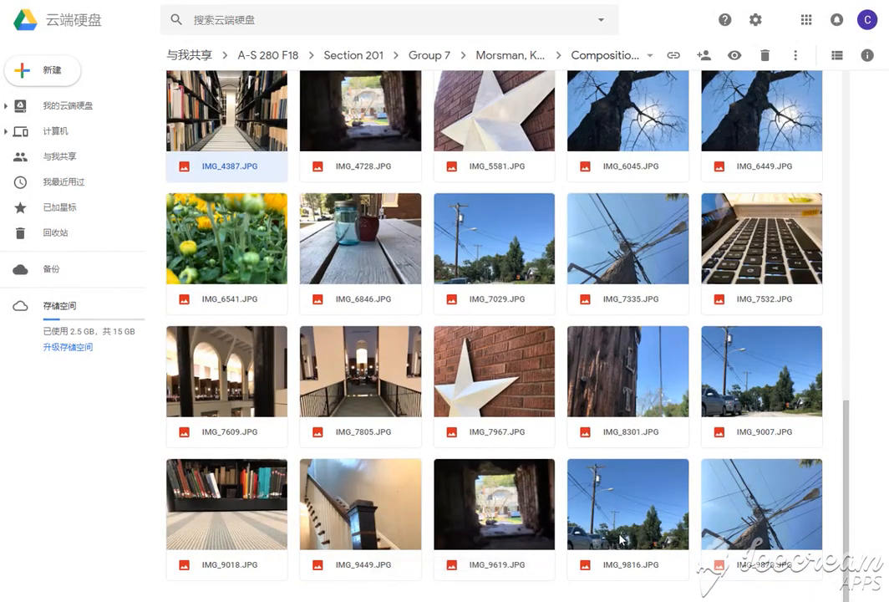
double_click(628, 237)
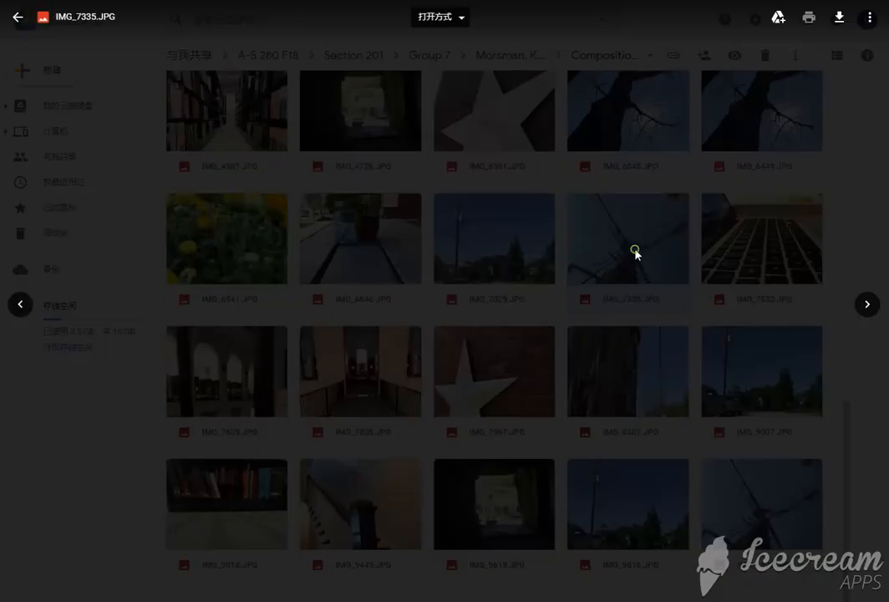
double_click(627, 238)
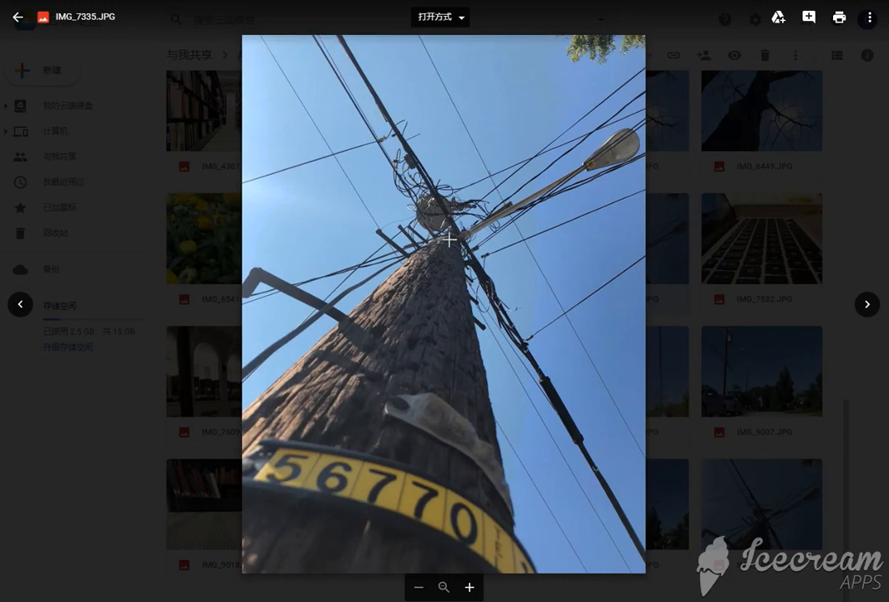
mouse_move(339, 55)
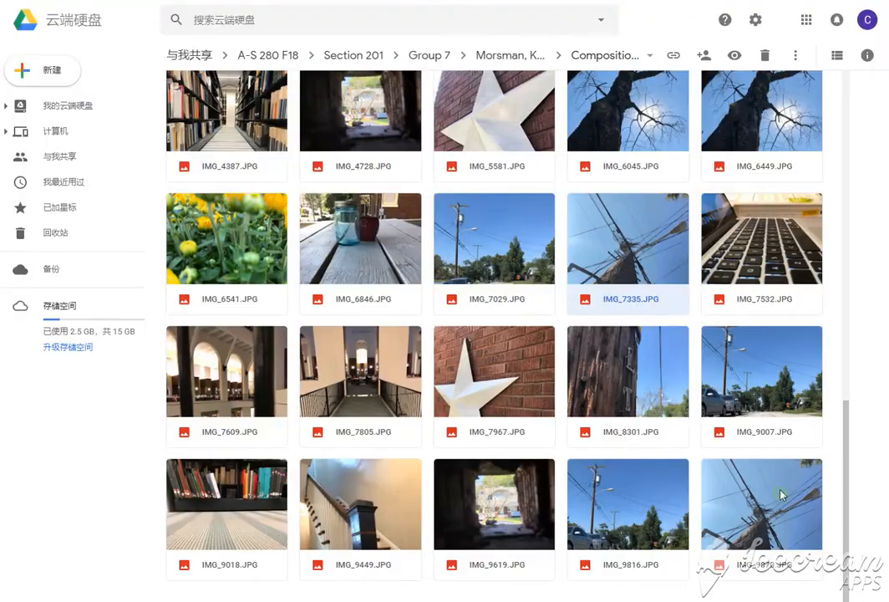
mouse_move(349, 498)
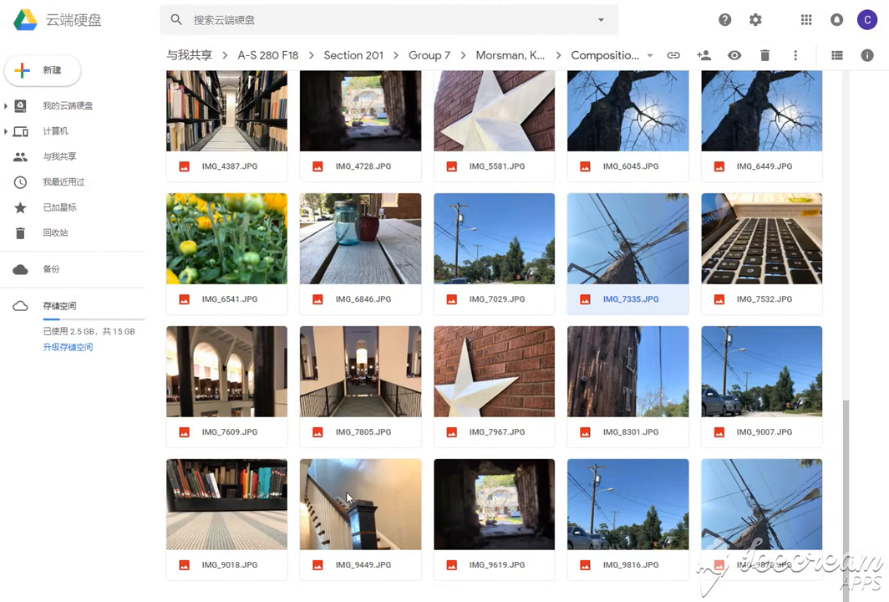
Scroll to the top of the file grid to show IMG_0645.JPG first
scroll(up, 3)
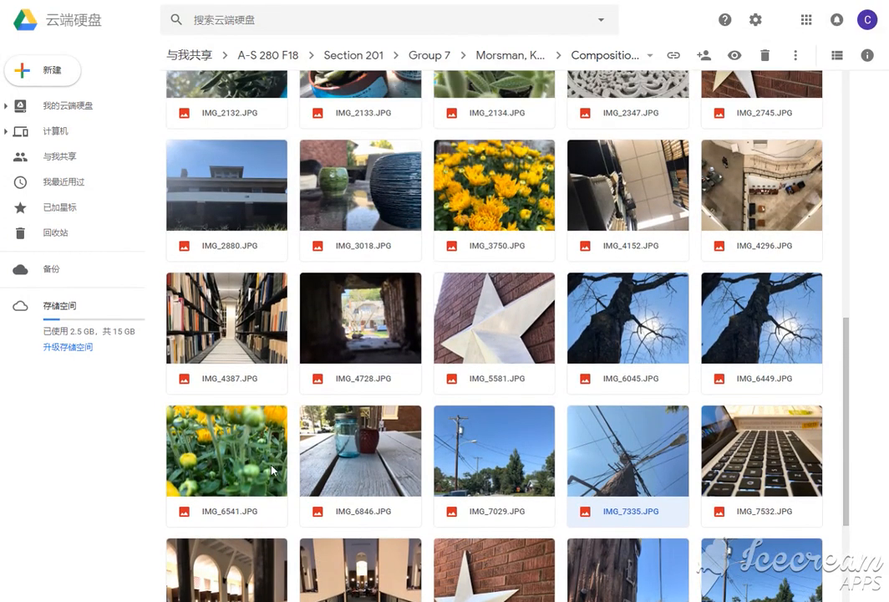
scroll(up, 3)
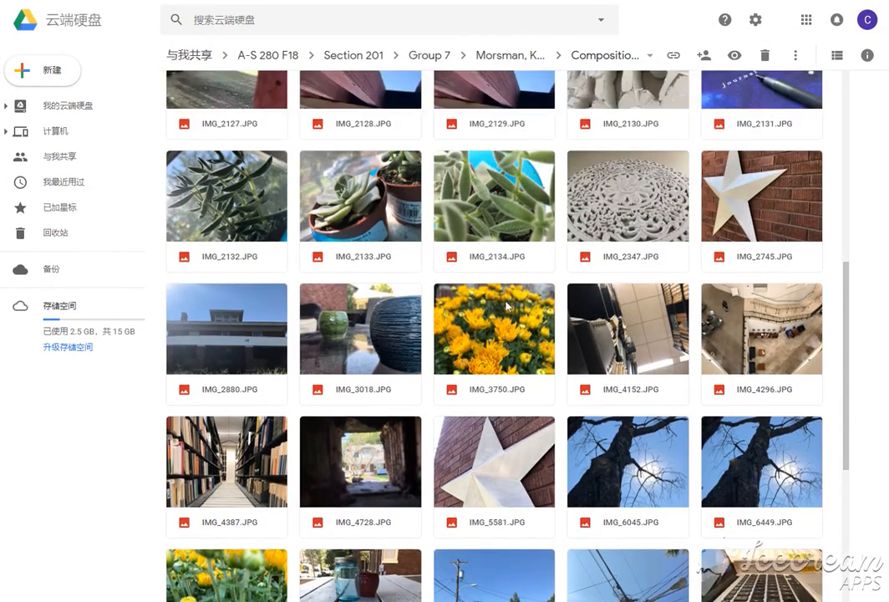
scroll(up, 3)
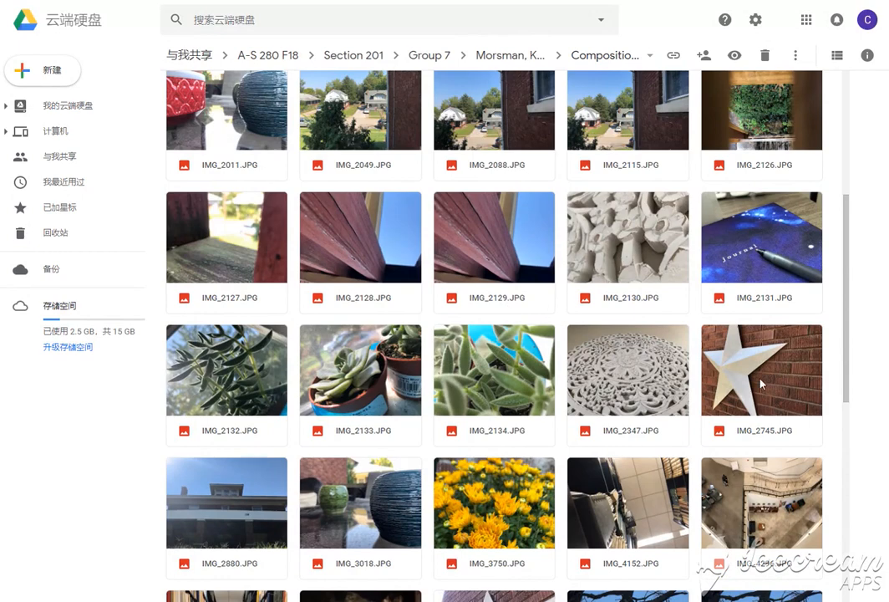
scroll(up, 3)
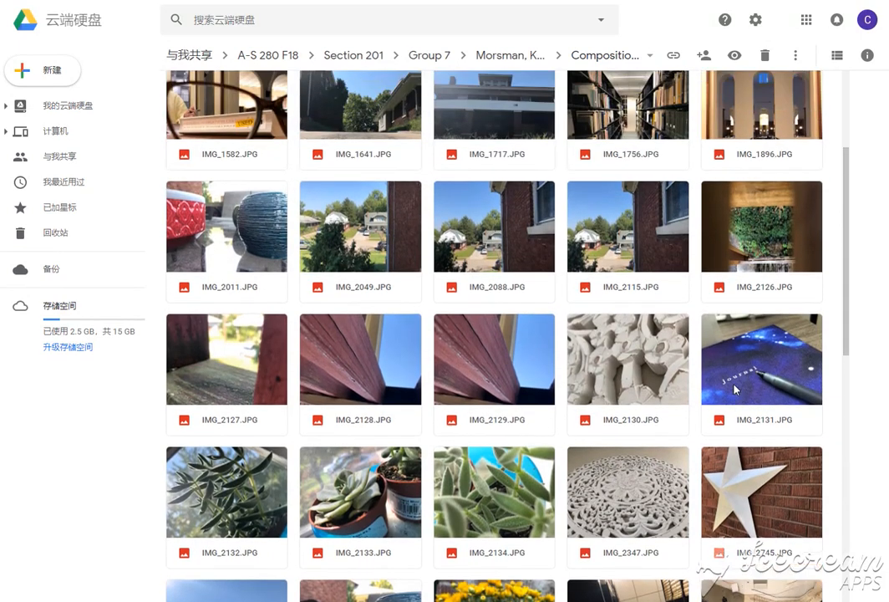
scroll(up, 3)
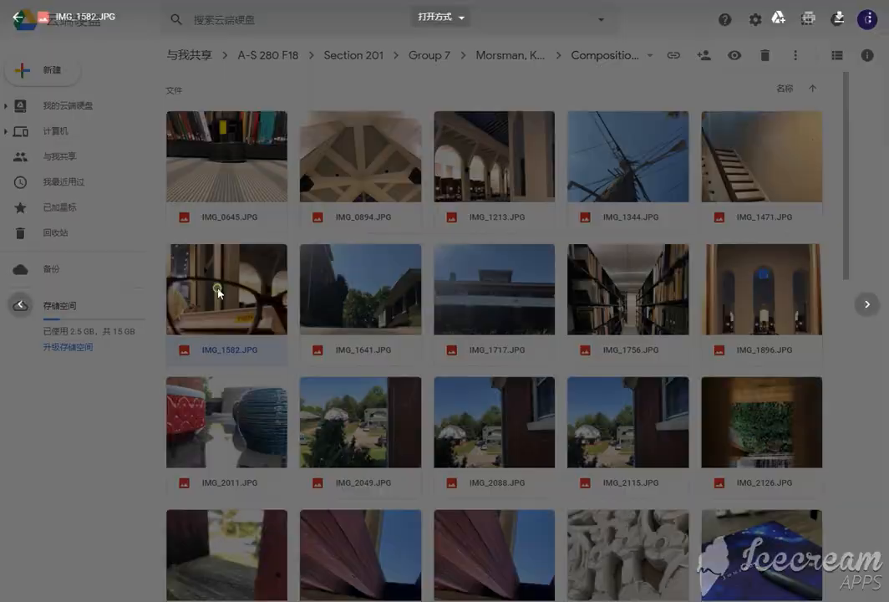
Open IMG_1582.JPG, the eyeglasses-over-books photo, fully in the preview viewer
double_click(227, 289)
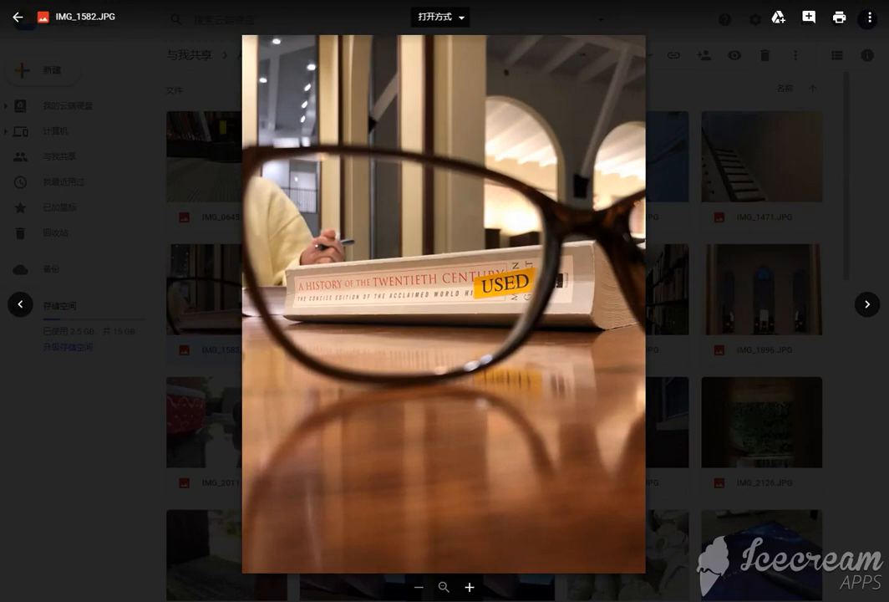
mouse_move(654, 305)
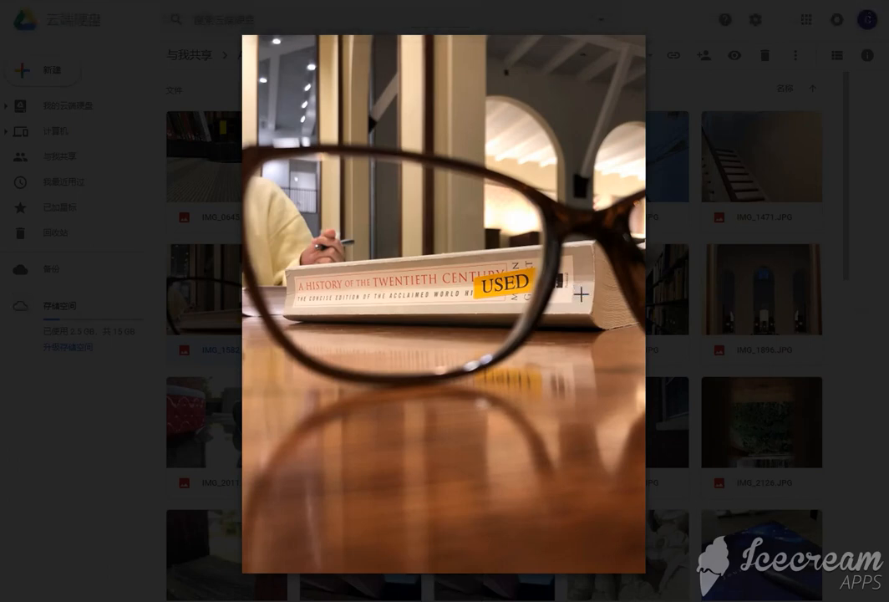
mouse_move(538, 212)
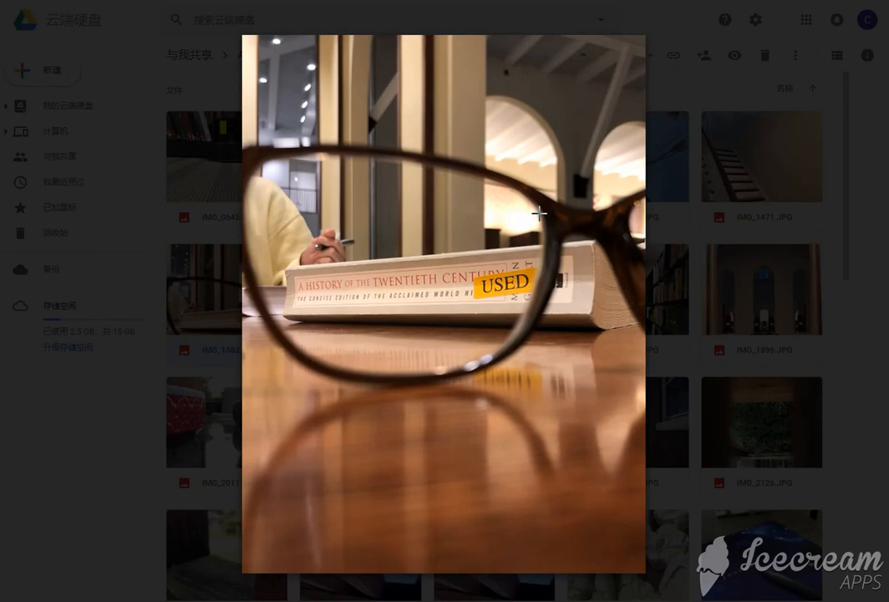
mouse_move(633, 233)
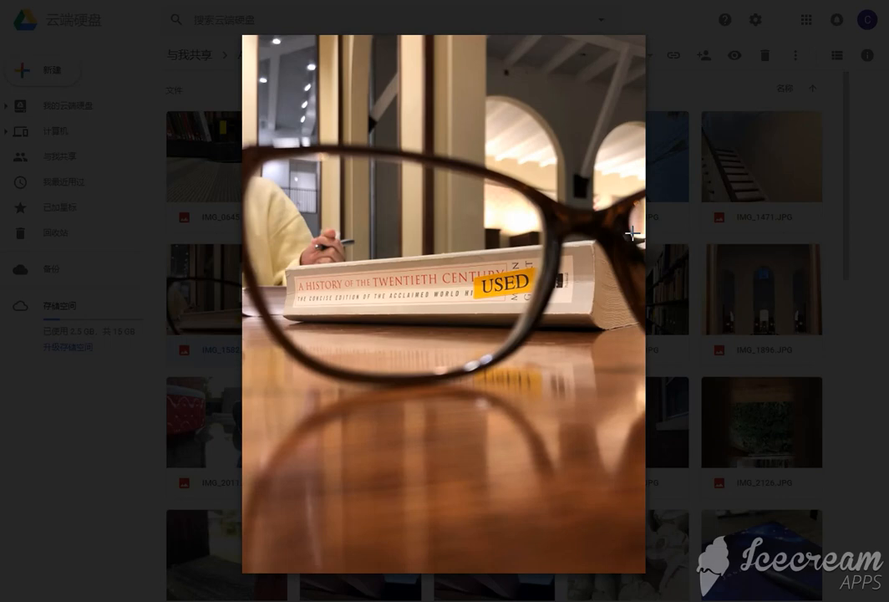
mouse_move(663, 277)
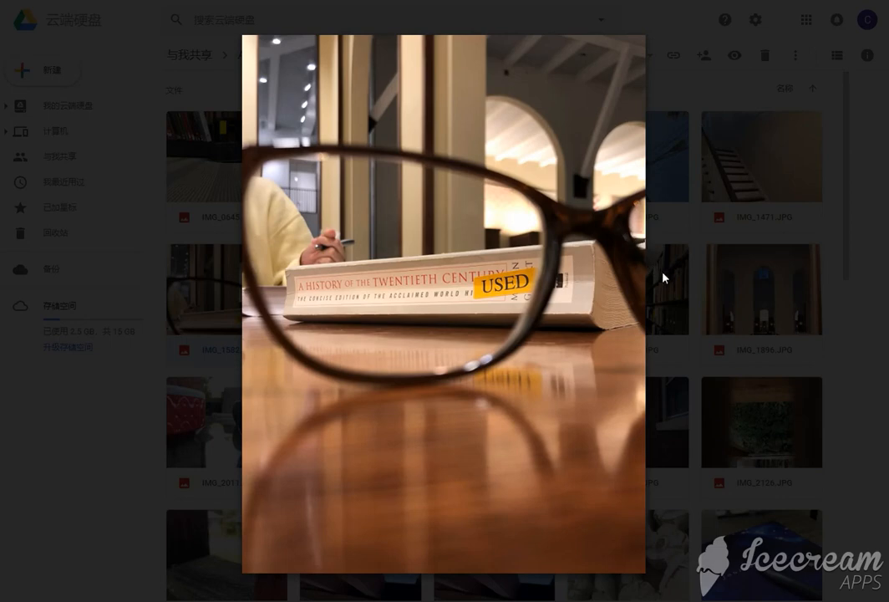
click(444, 313)
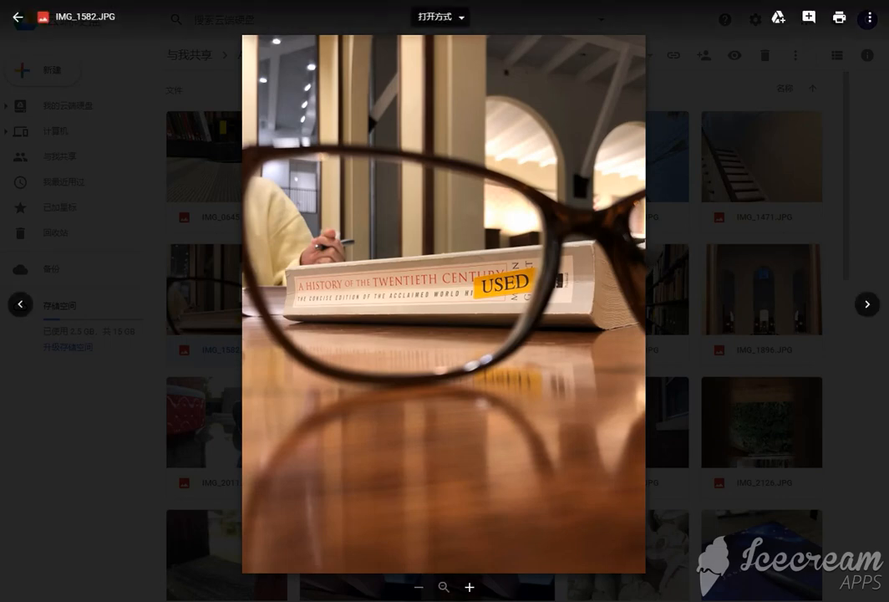
mouse_move(714, 350)
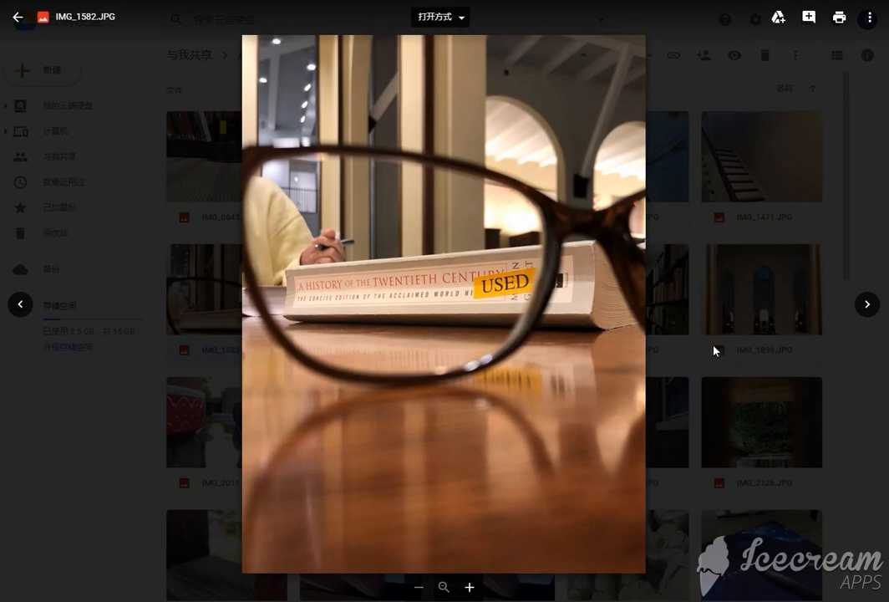
mouse_move(649, 369)
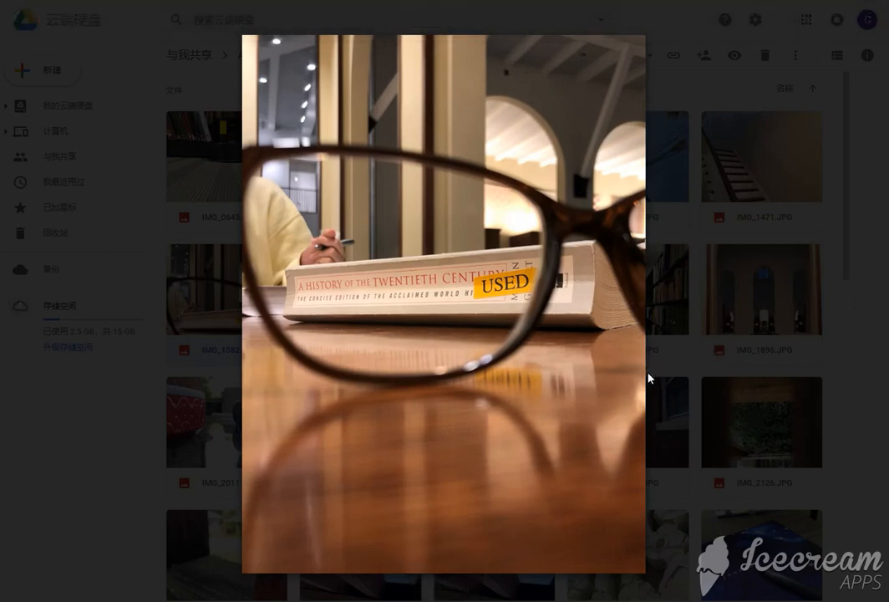
mouse_move(683, 398)
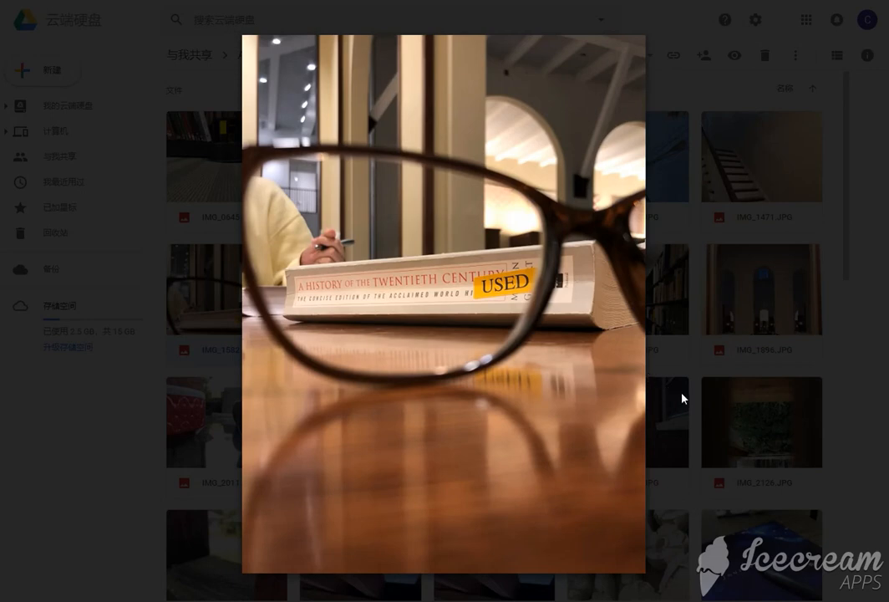